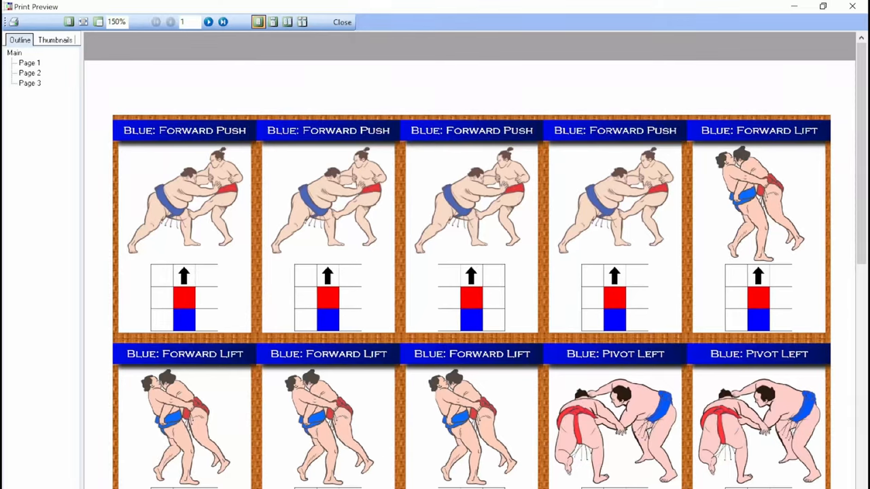
scroll("down", 3)
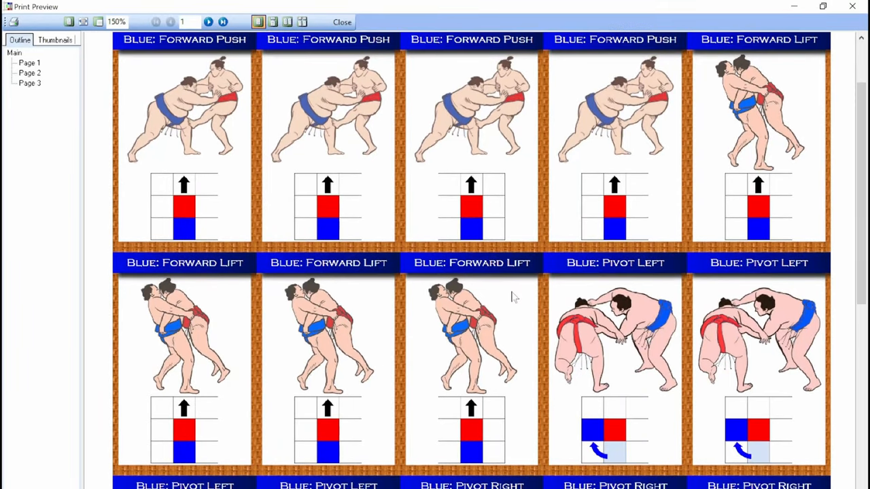
scroll("down", 3)
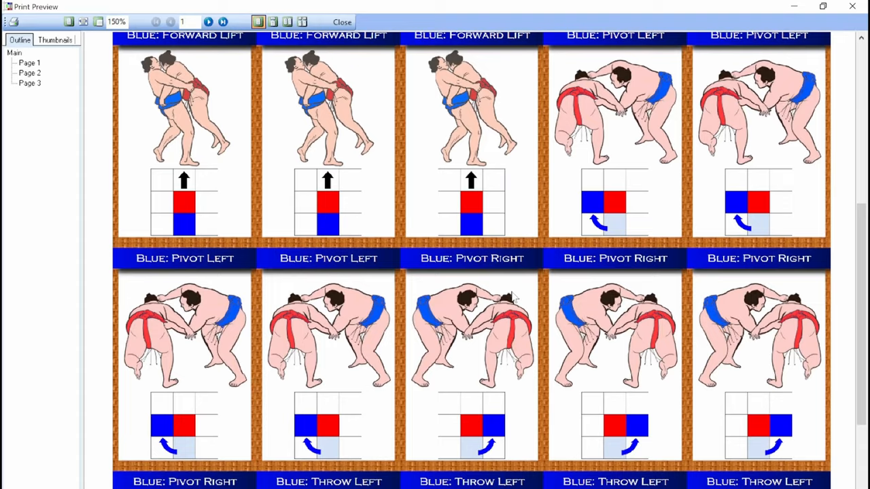
scroll("down", 3)
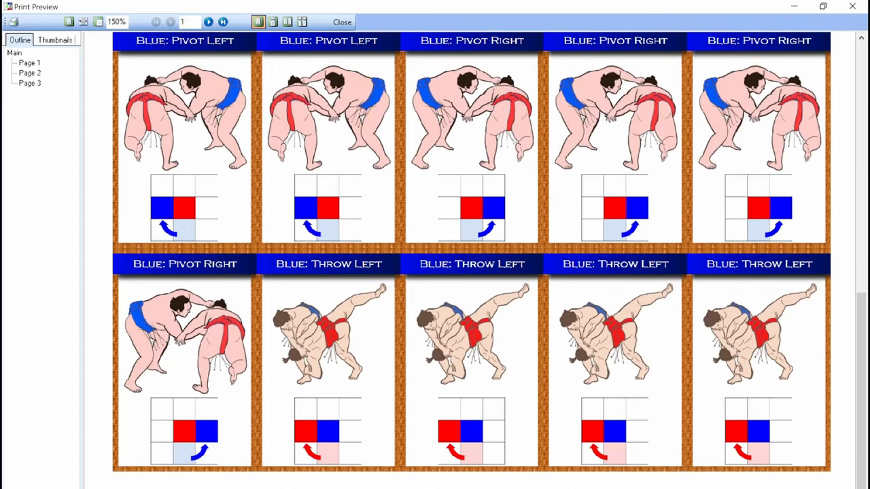